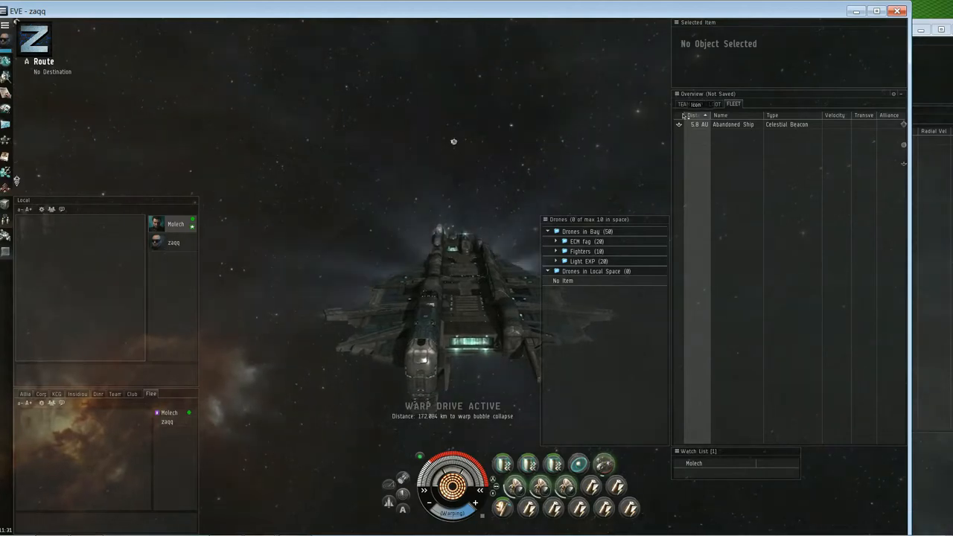
Fleet-warp the carrier to the Abandoned Ship beacon and land on grid with the Guristas
right_click(733, 125)
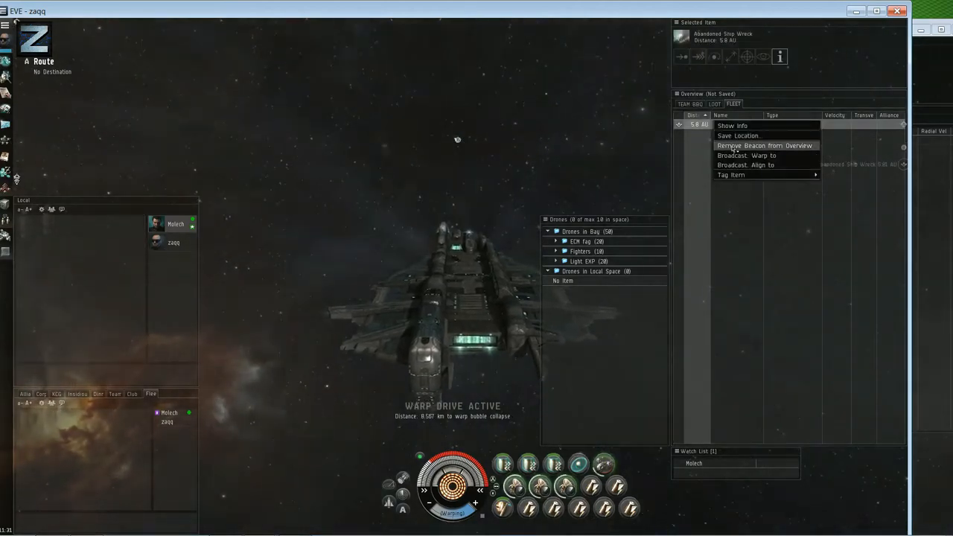
left_click(764, 146)
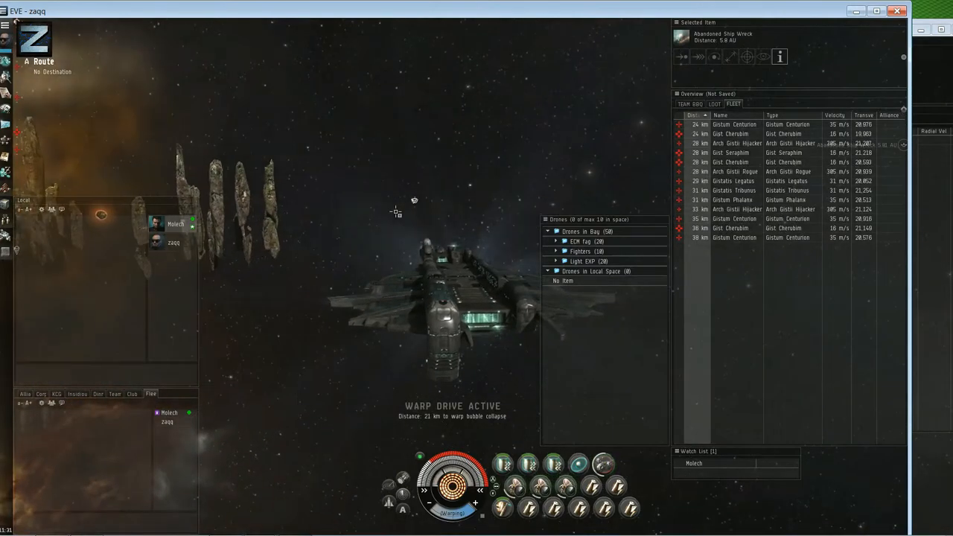
Target a Gist Cherubim and bring up the carrier's fighter group commands
left_click(733, 161)
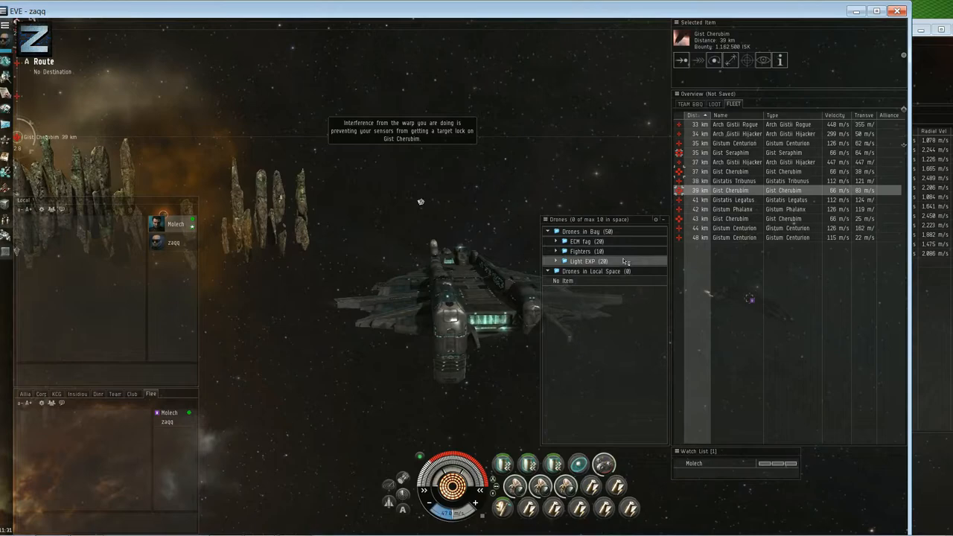
right_click(420, 201)
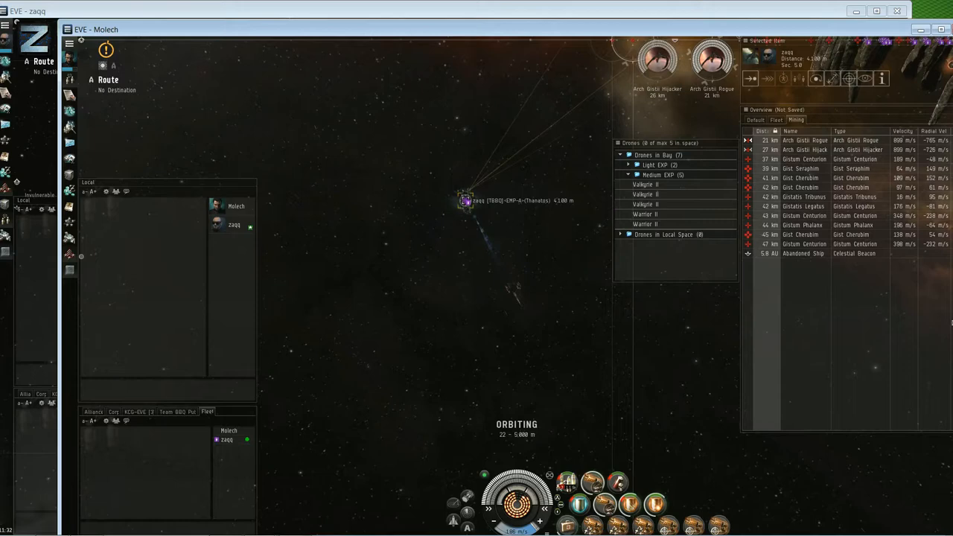
Focus the Machariel client to launch its Valkyrie drones against the Gistum Centurions
left_click(804, 205)
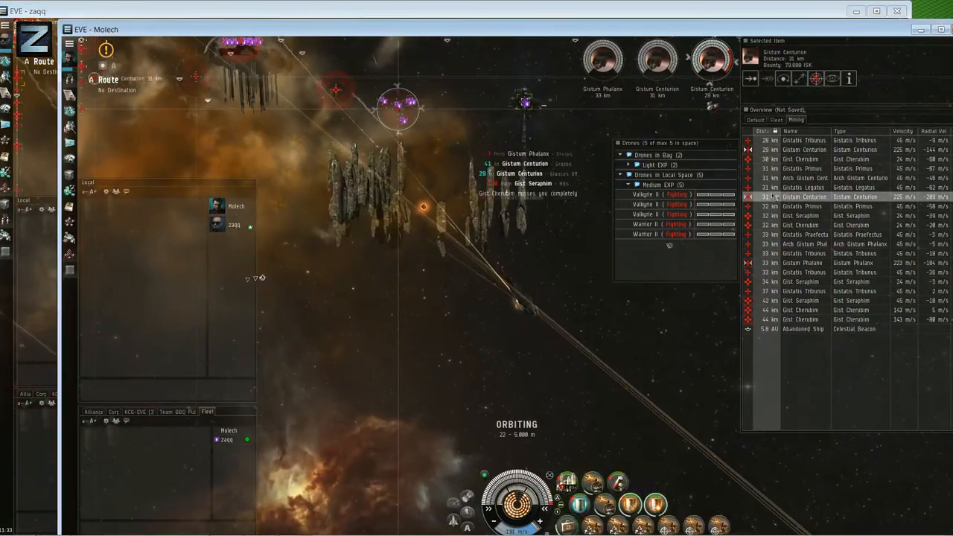
Lock the next hostile from the Overview so drones and guns clear the Centurions
left_click(804, 188)
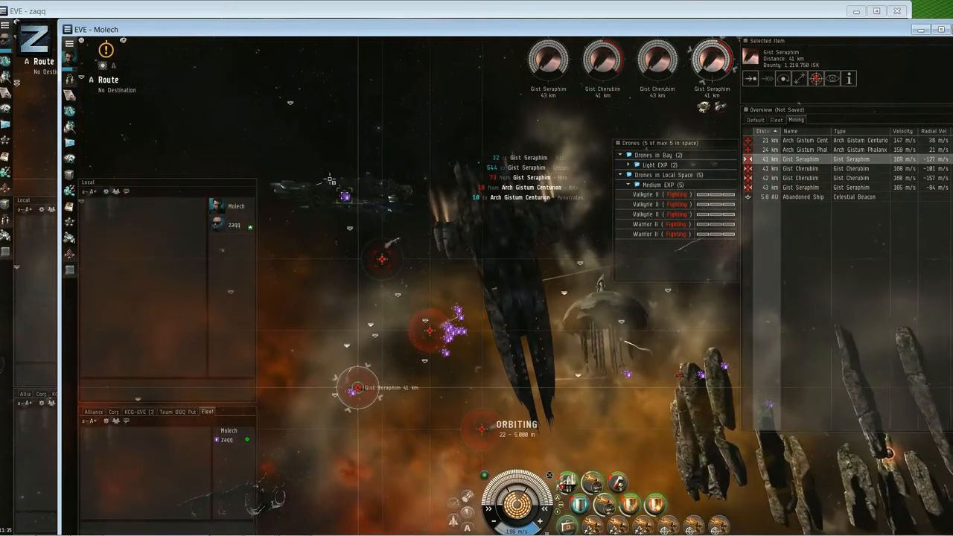
Lock a Gist Warlord, Cherubim and Seraphim as the carrier's targets
right_click(360, 149)
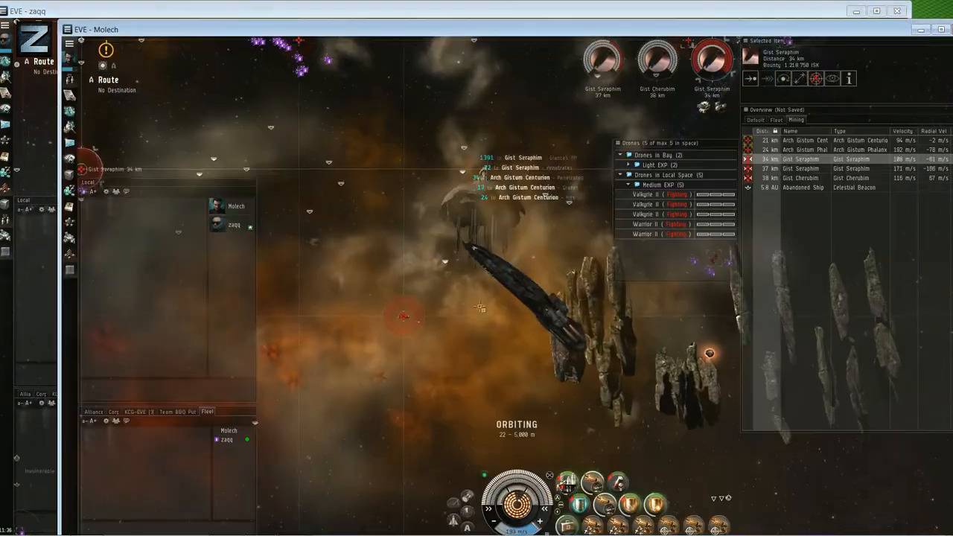
left_click(804, 140)
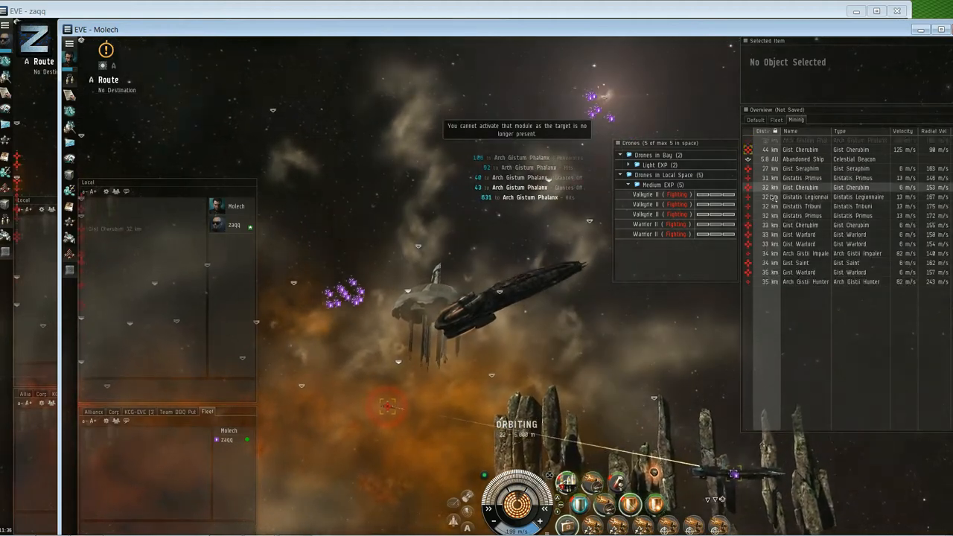
left_click(804, 253)
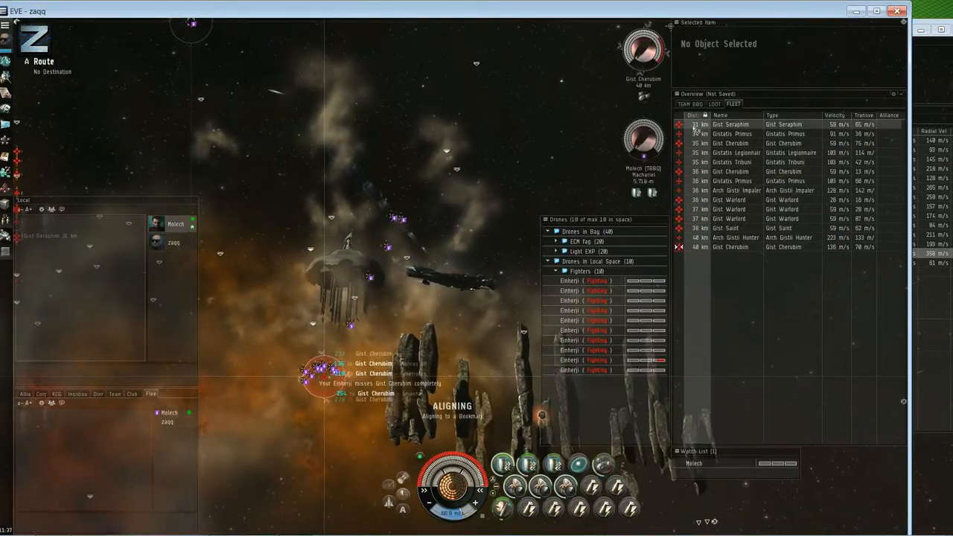
left_click(744, 172)
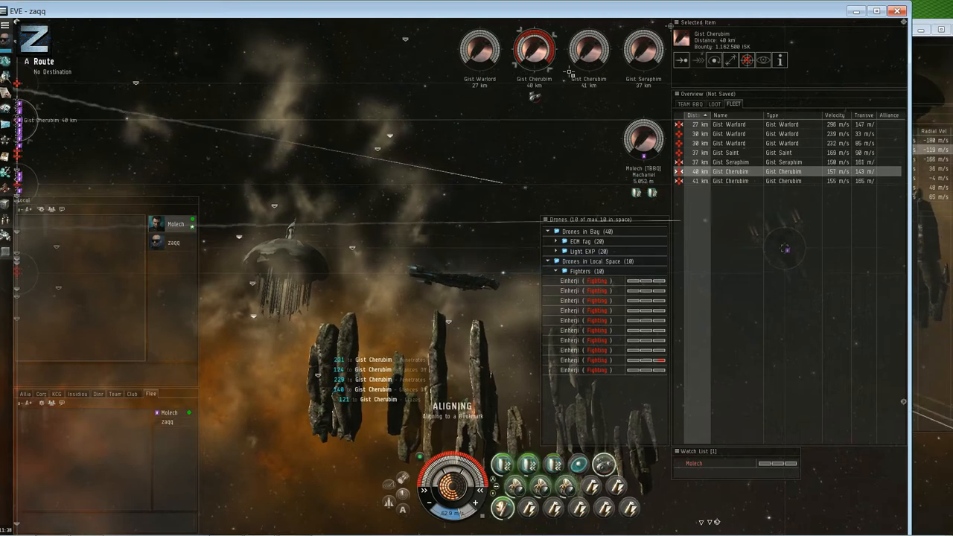
right_click(580, 271)
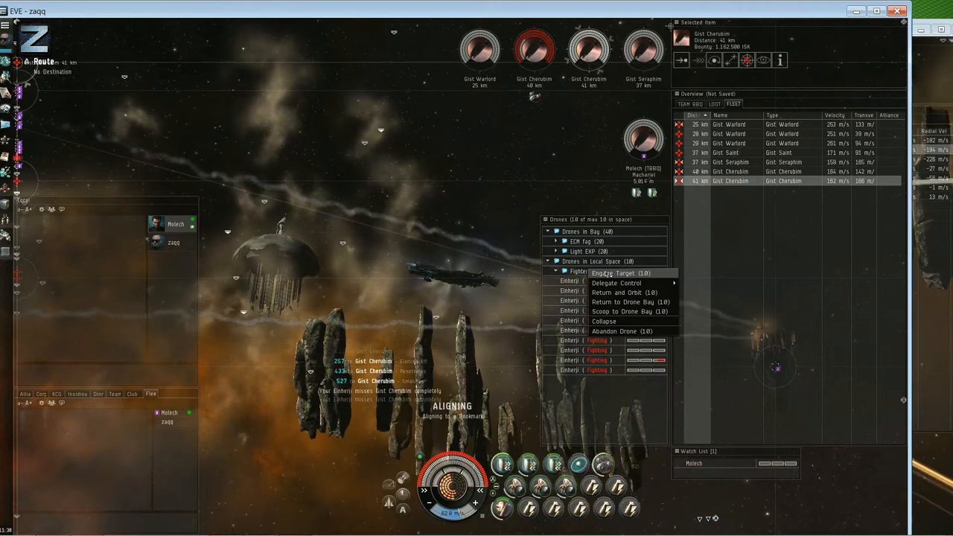
Order the carrier's fighters to Engage Target on the locked Gist battleship
left_click(623, 272)
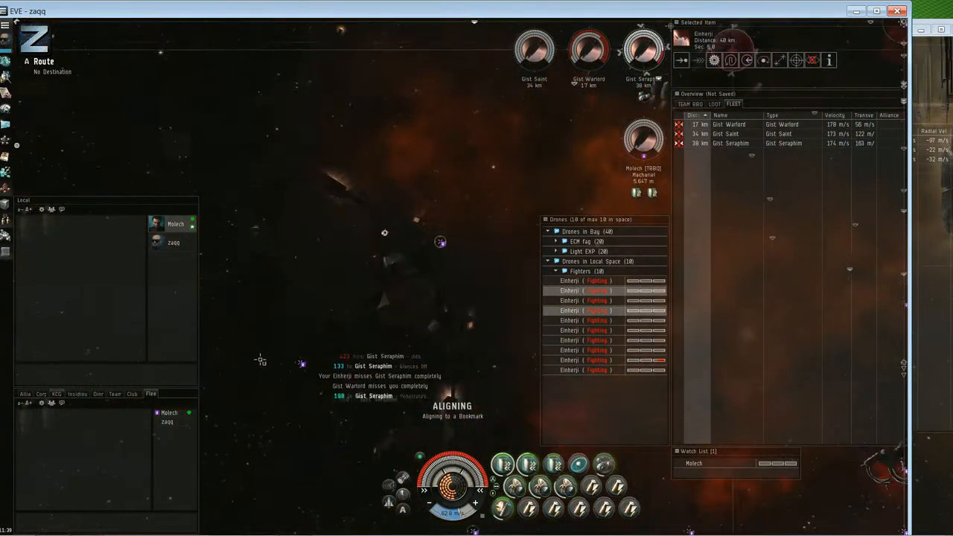
Re-engage the fighters and lock four Gist Seraphim from the fresh wave
right_click(679, 33)
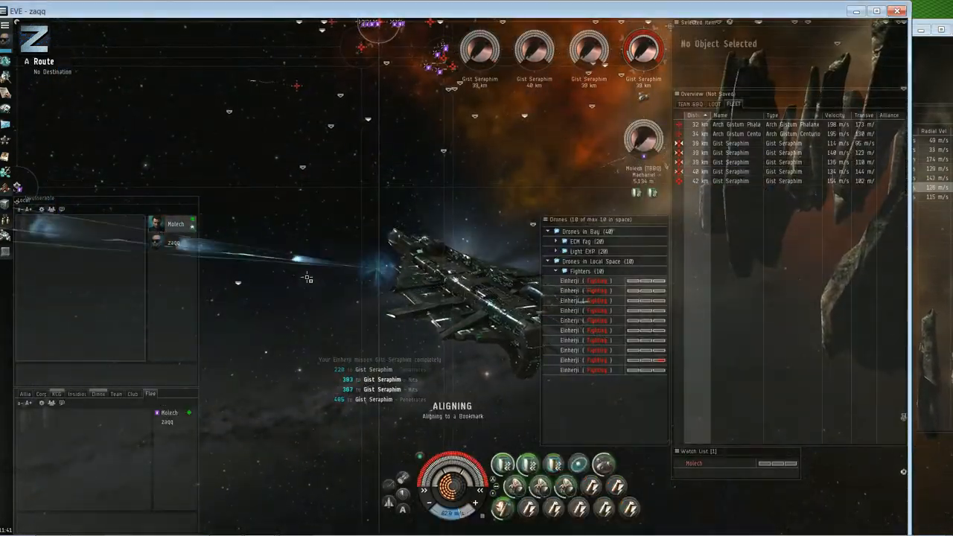
Bring up the Machariel client and recall its drones as the site nears clear
right_click(587, 271)
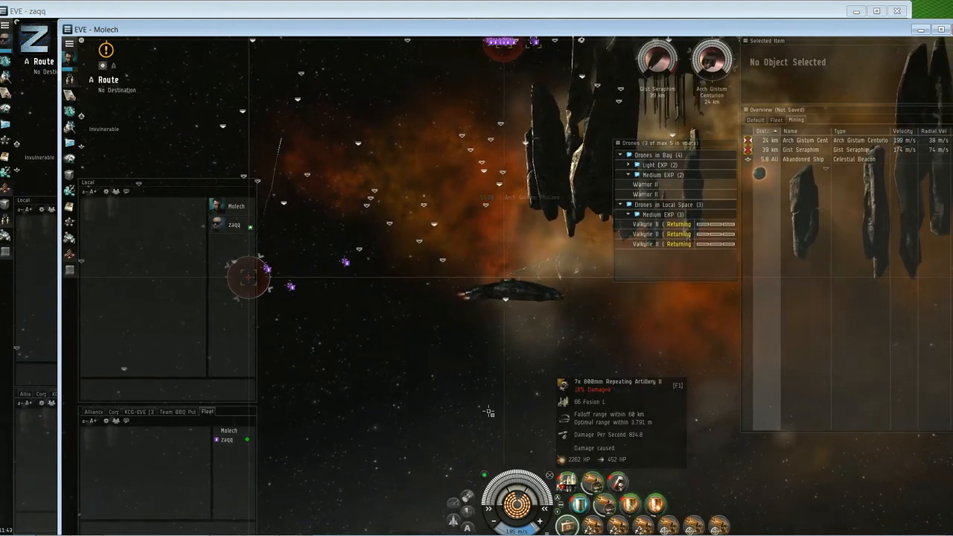
From the carrier client, warp the squad to the Corporation POS bookmark within 0 m
left_click(801, 149)
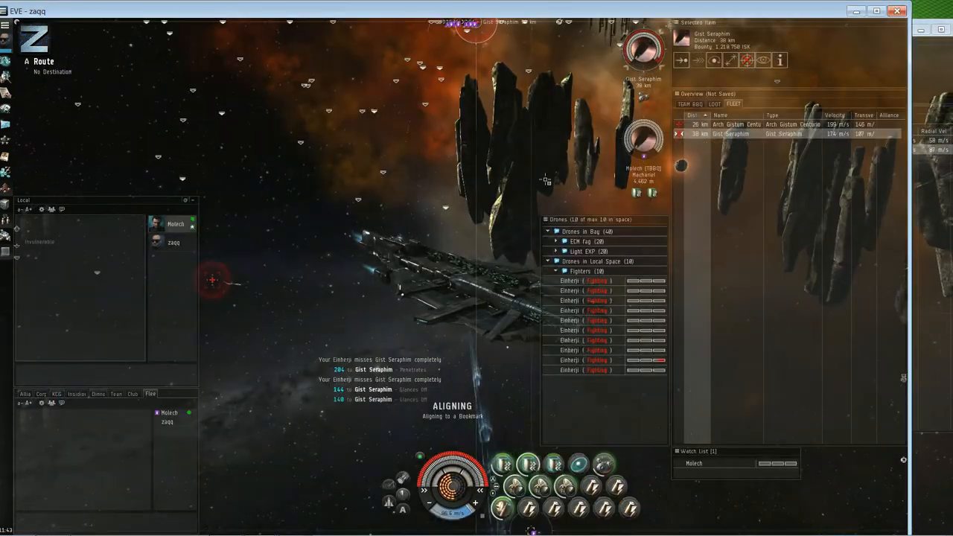
right_click(580, 271)
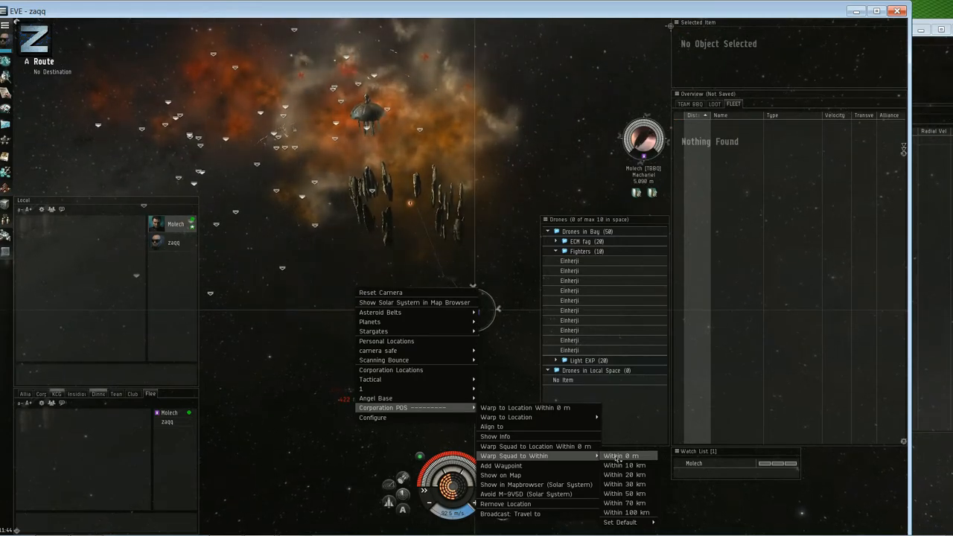
left_click(621, 455)
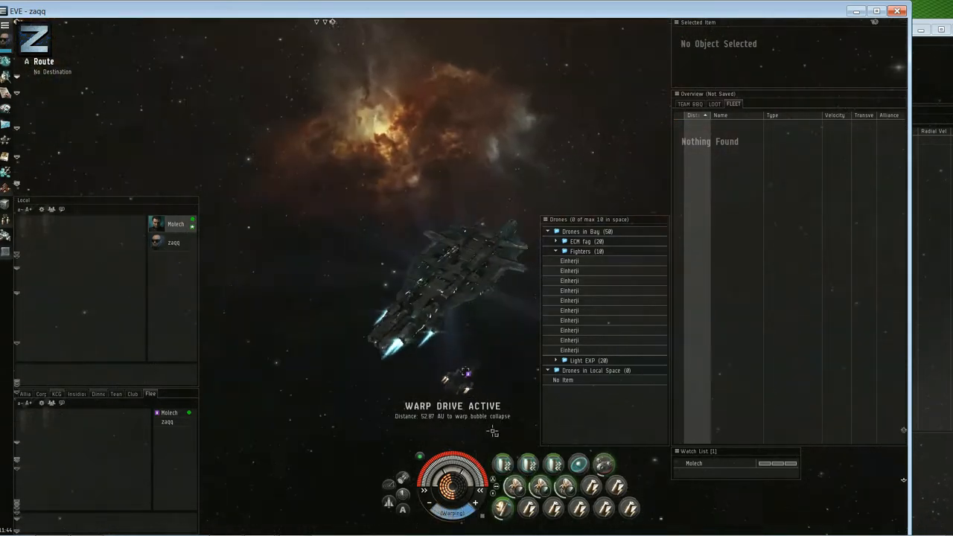